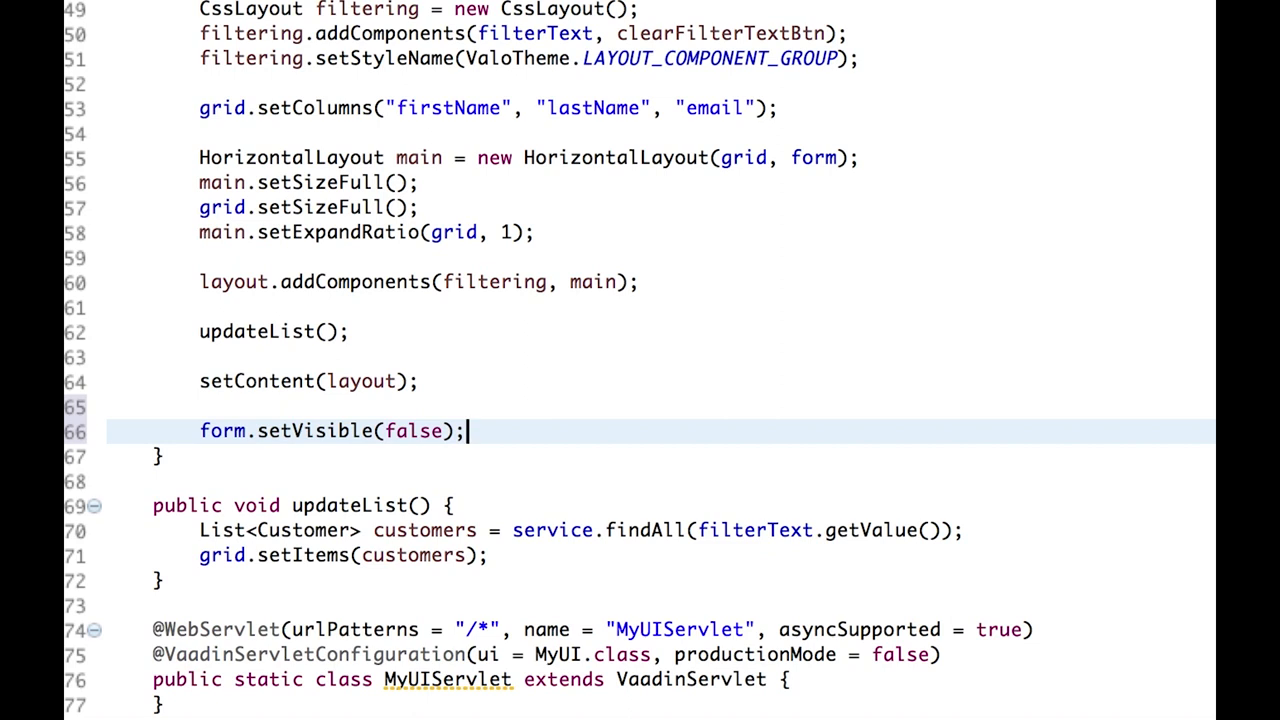
# Step: Add a grid selection listener that hides the form on null and otherwise sets the selected customer
pyautogui.write('grid.a')
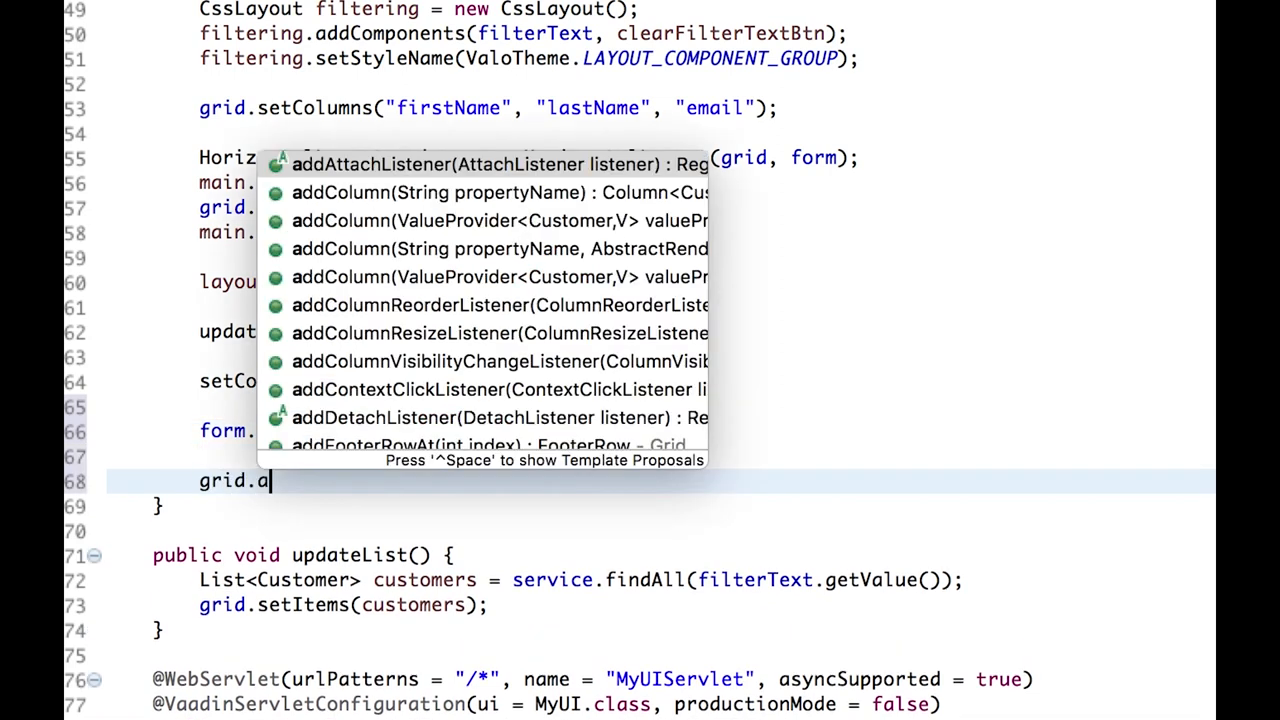
pyautogui.write('ssi')
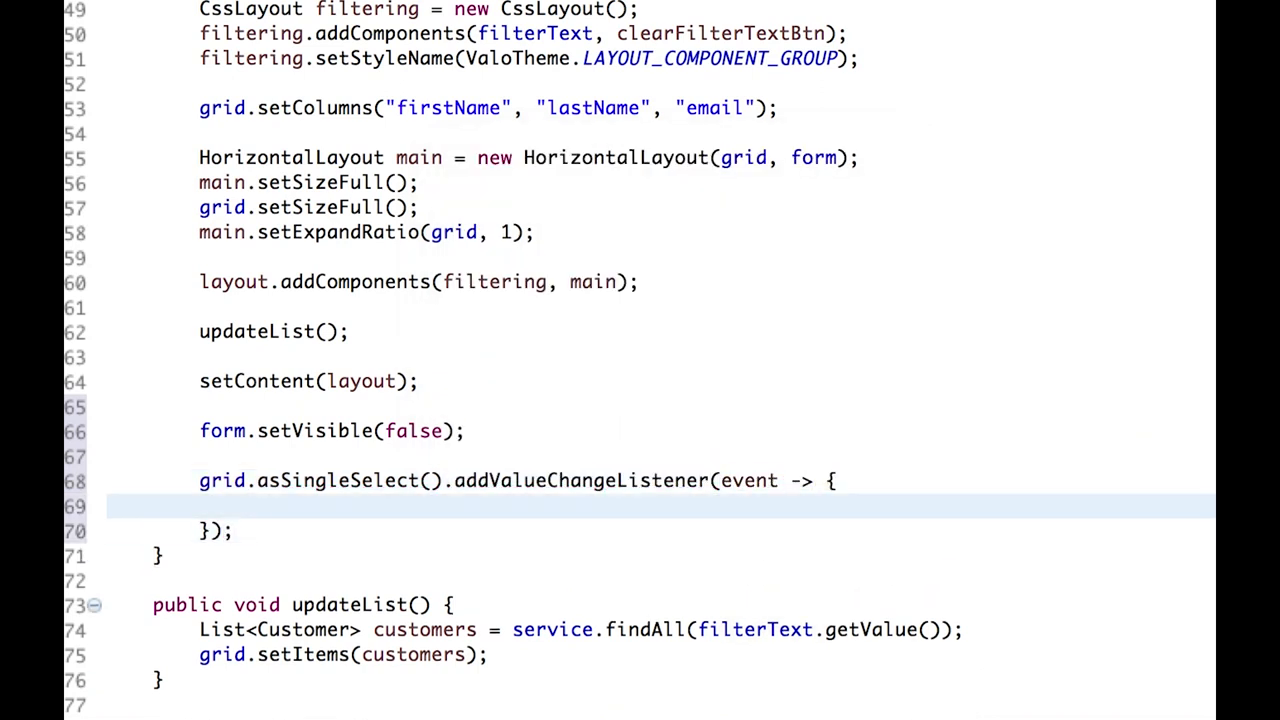
pyautogui.write('if (event.getValue() == n')
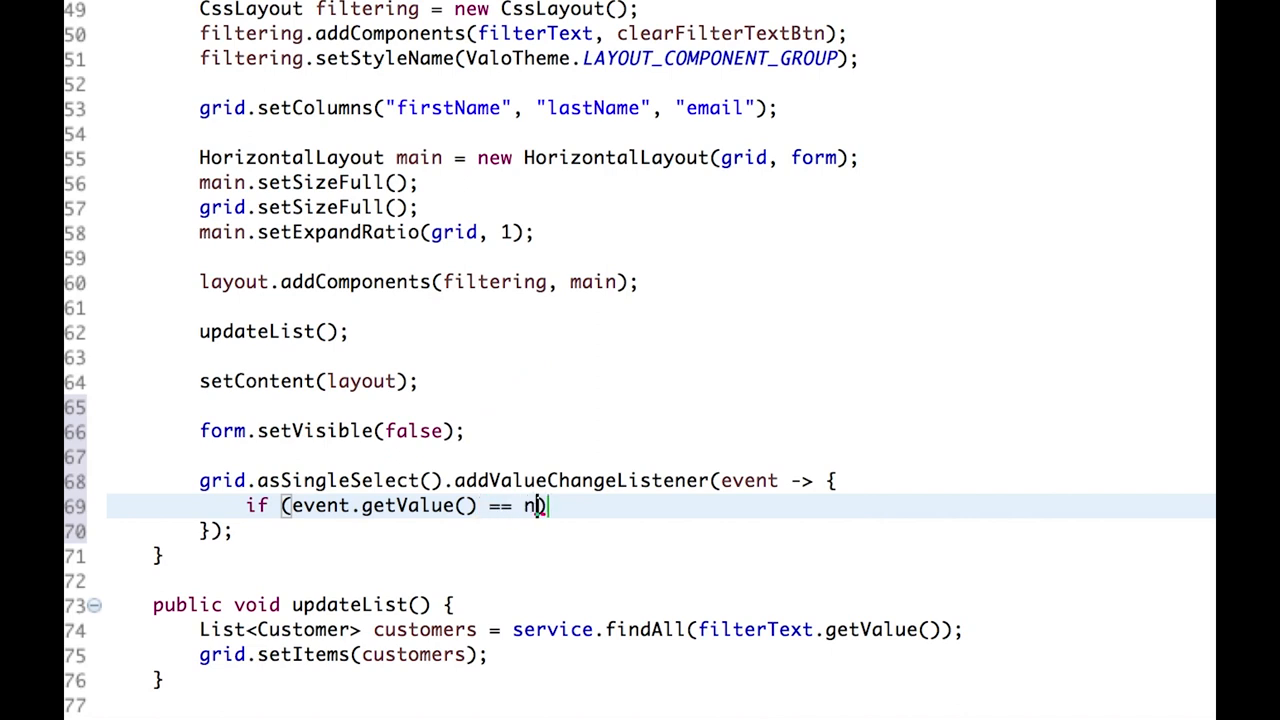
pyautogui.write('form.setVisible(false);')
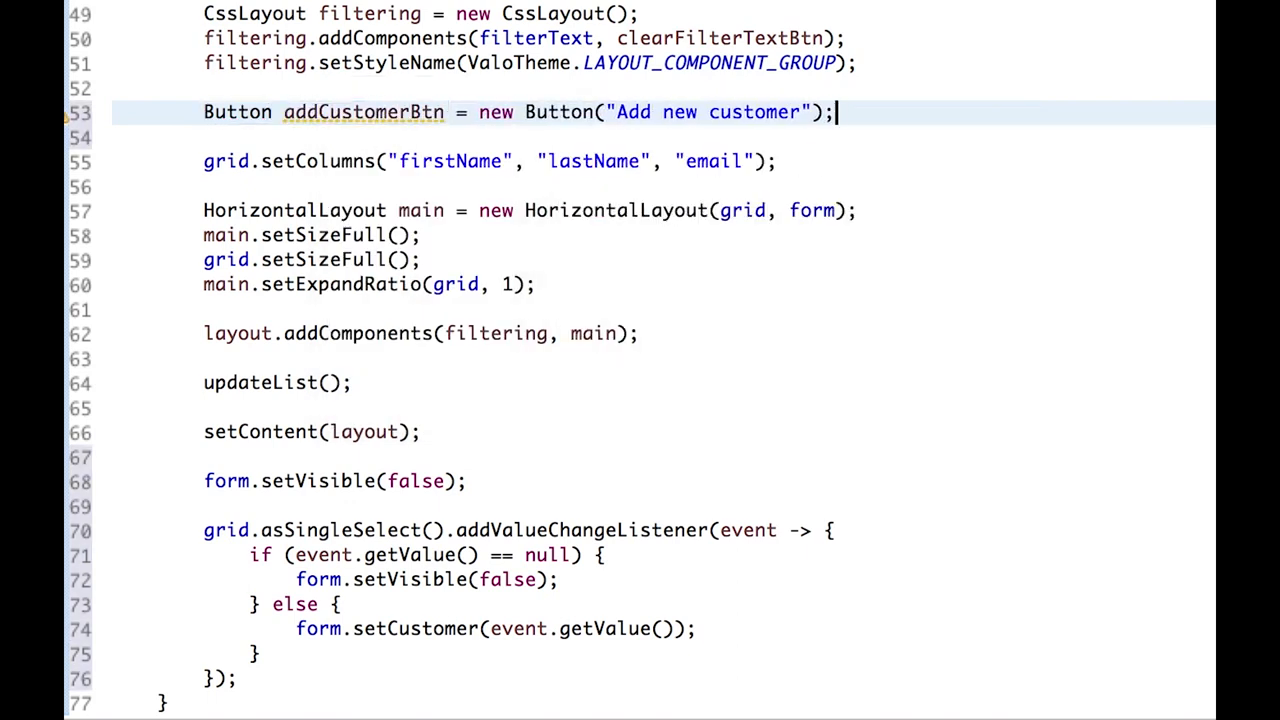
# Step: Give addCustomerBtn a click listener clearing the grid selection and setting a new Customer on the form
pyautogui.write('addCustomerBtn.addclickListener(e -> {')
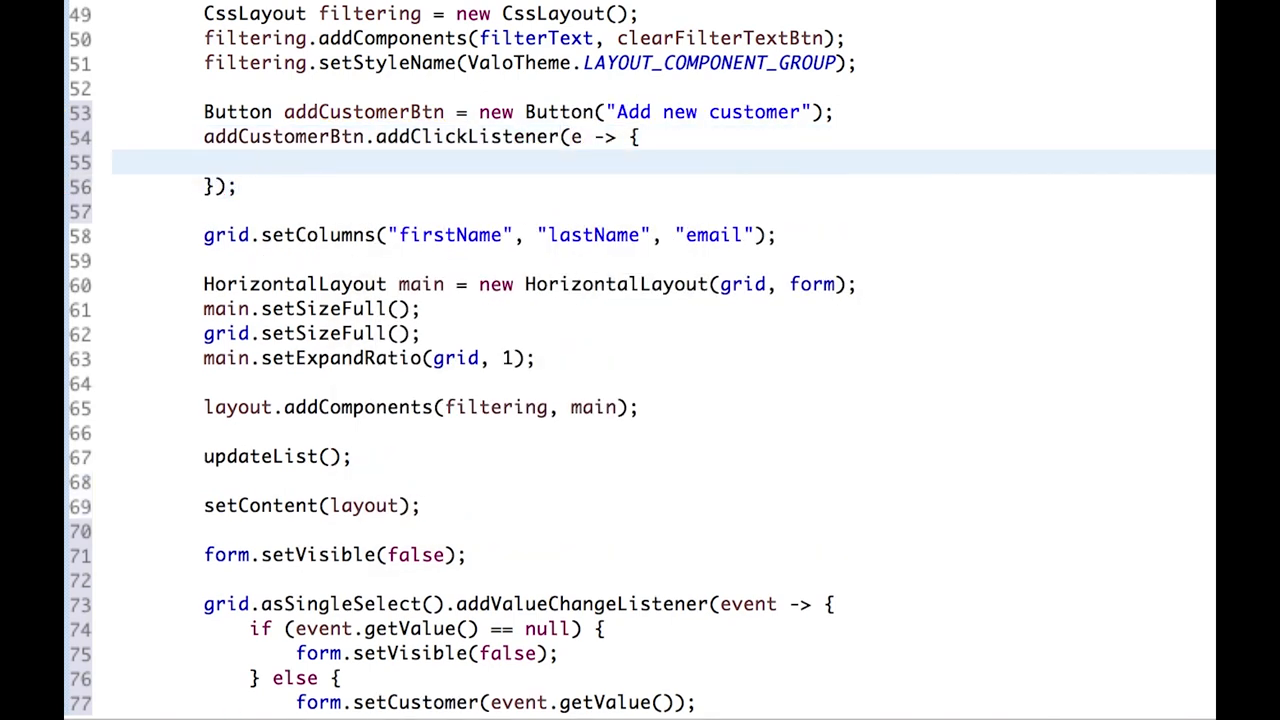
pyautogui.write('grid.asSingleSelect().clear();')
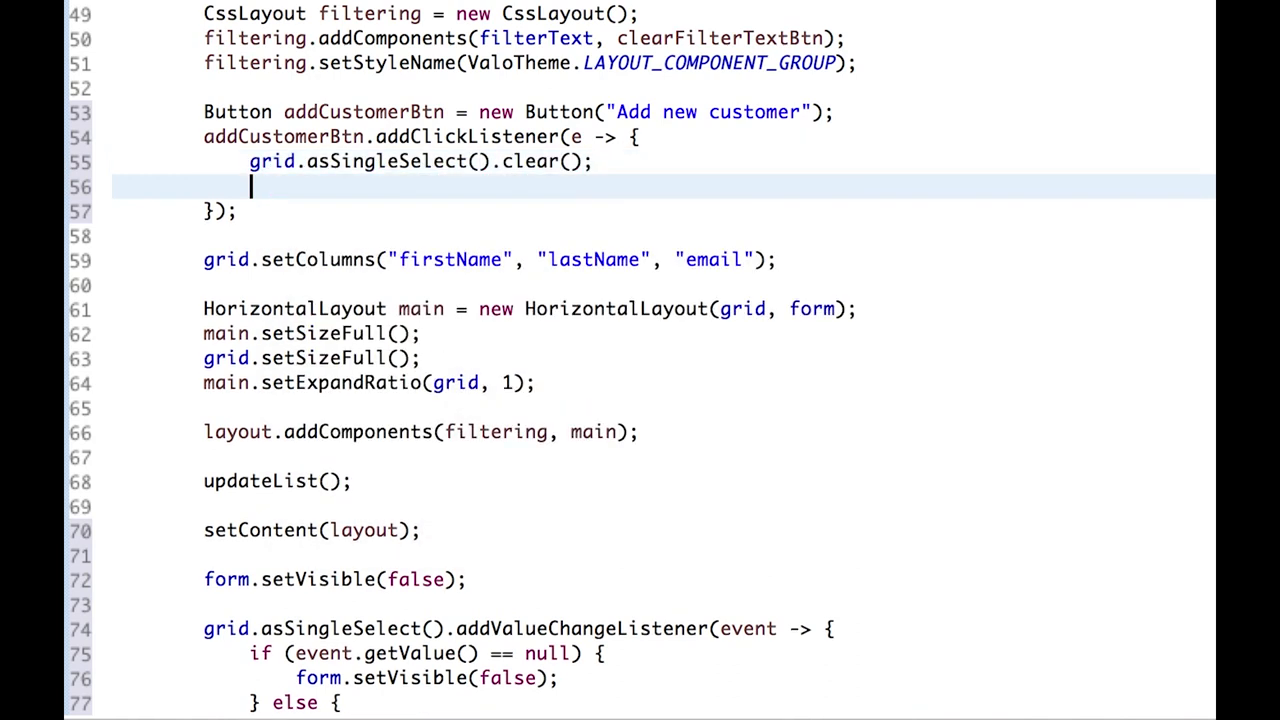
pyautogui.write('form.setCustomer(new Customer());')
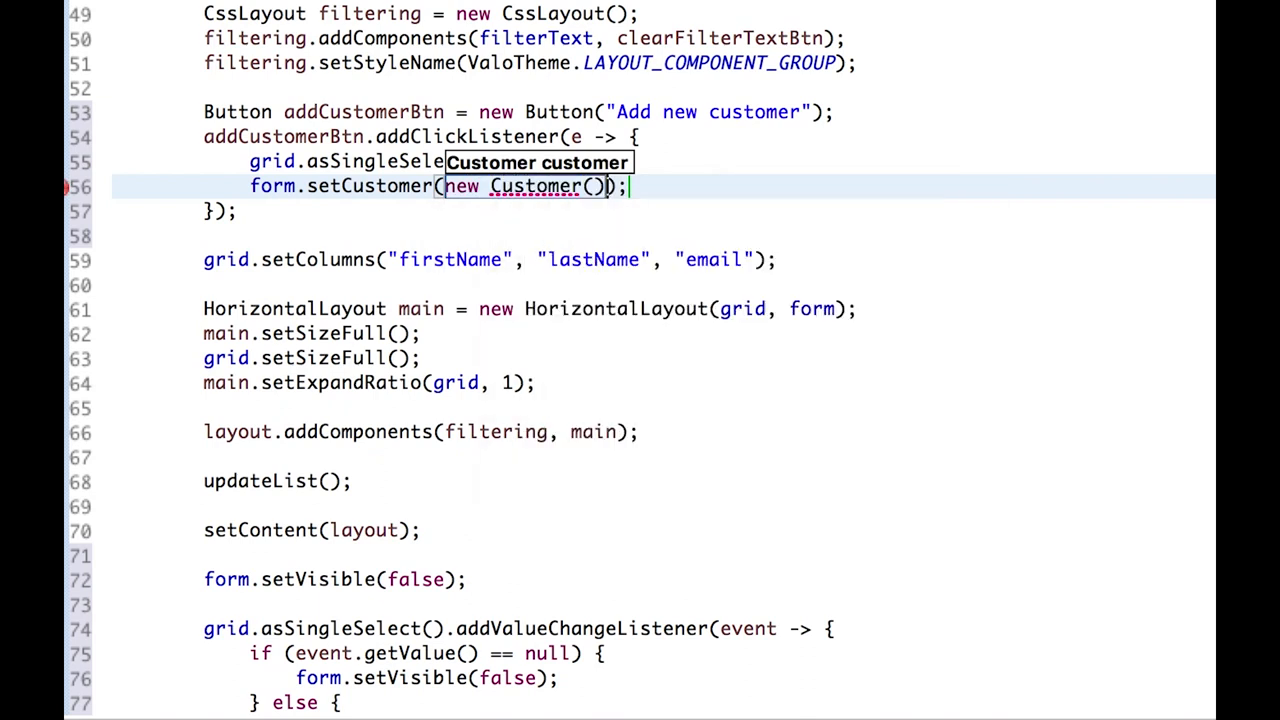
# Step: Create a HorizontalLayout toolbar of filtering and addCustomerBtn and use it in layout.addComponents
pyautogui.write('new Horizontal')
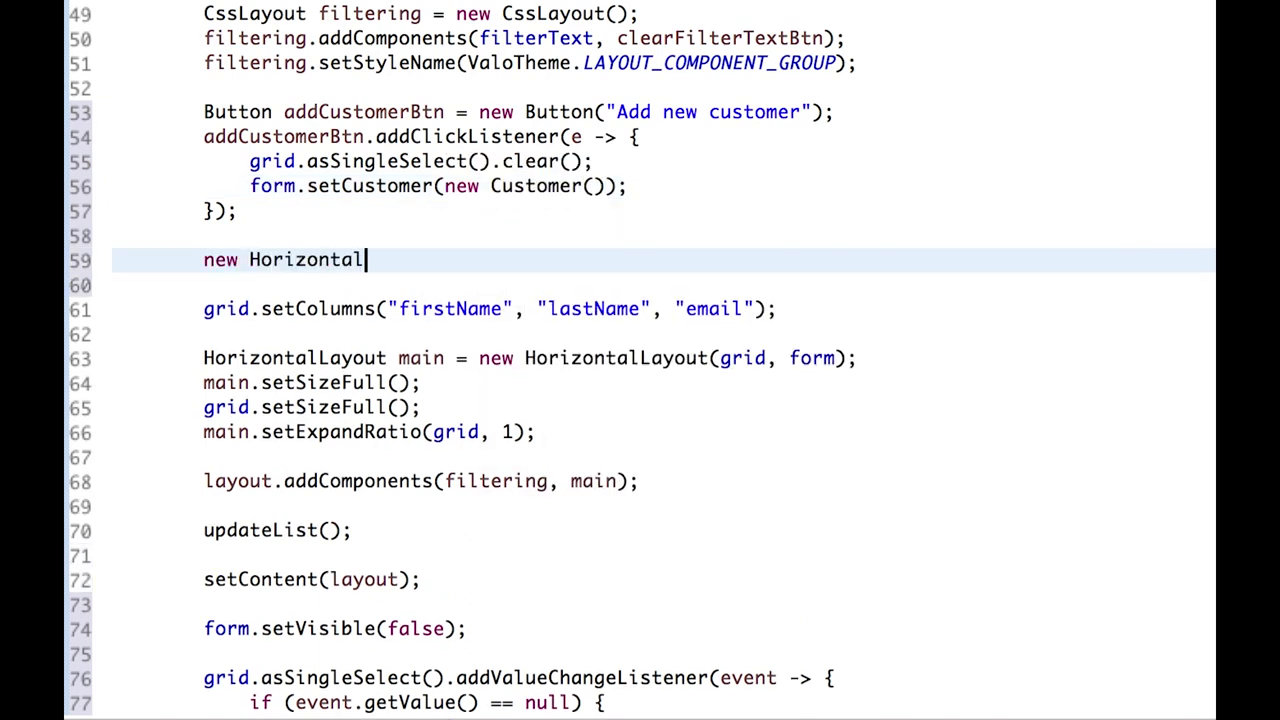
pyautogui.write('Layout(filtering);')
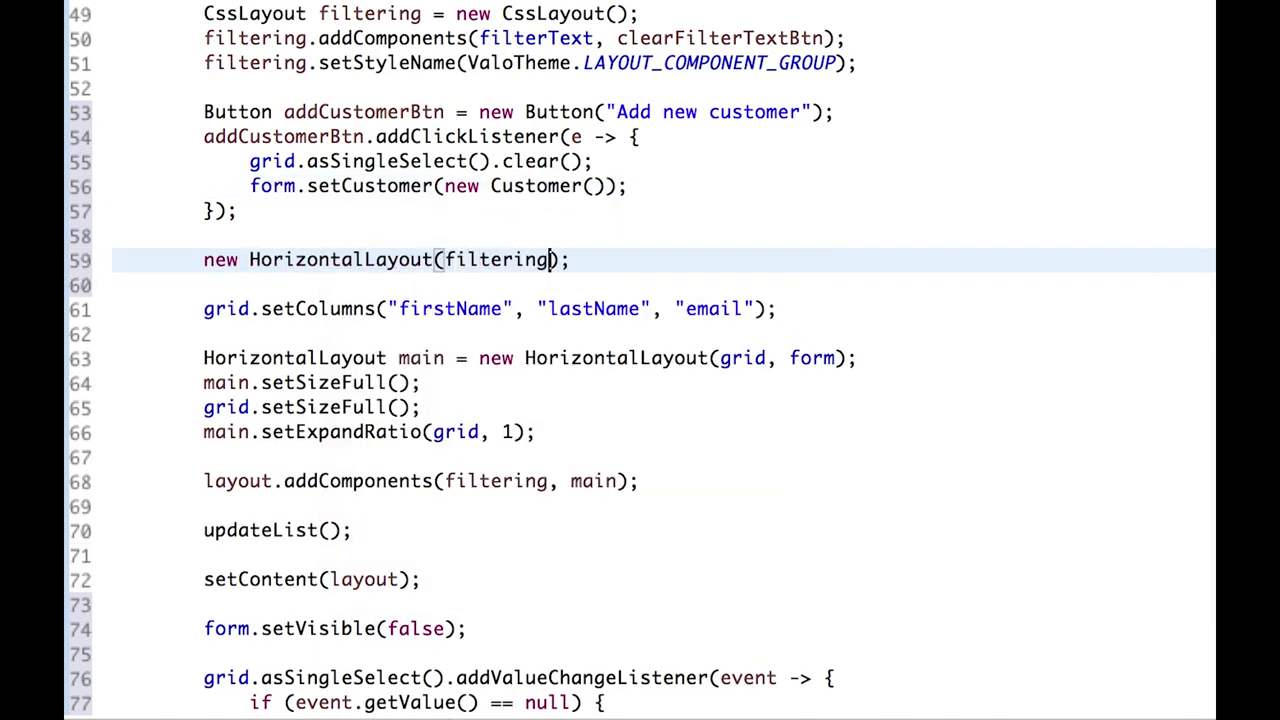
pyautogui.write(', addcu')
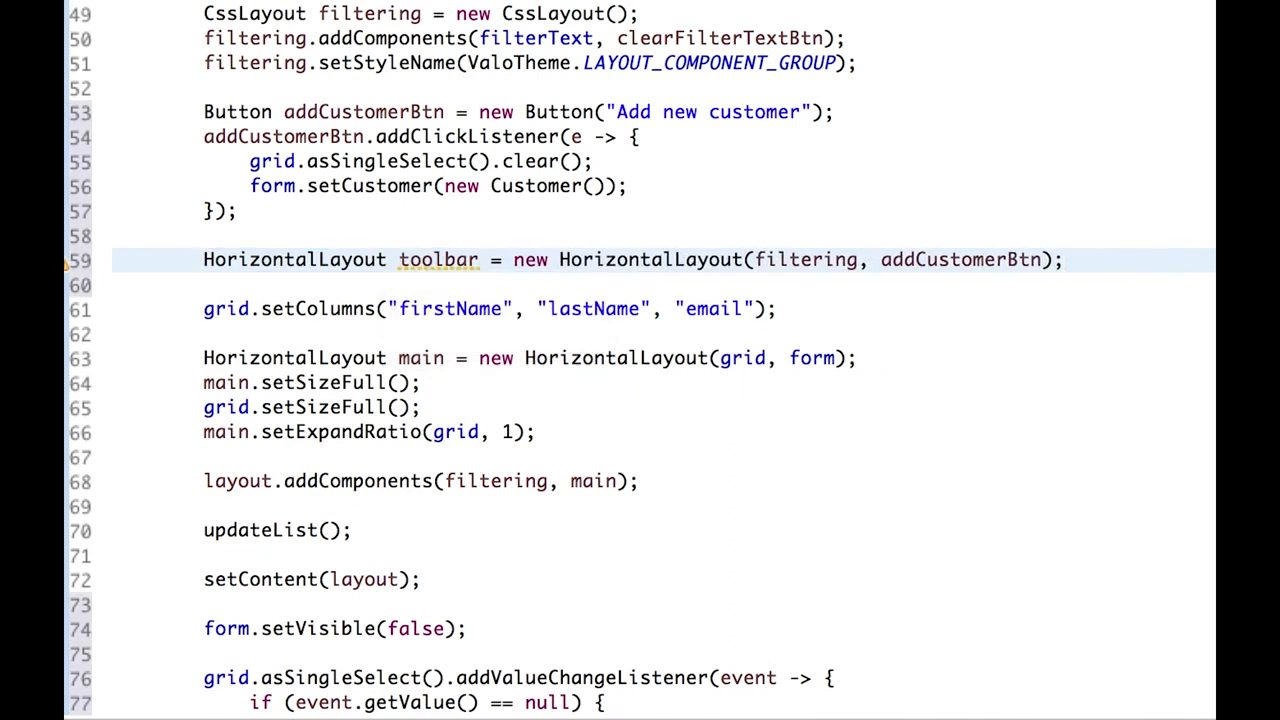
pyautogui.click(1064, 260)
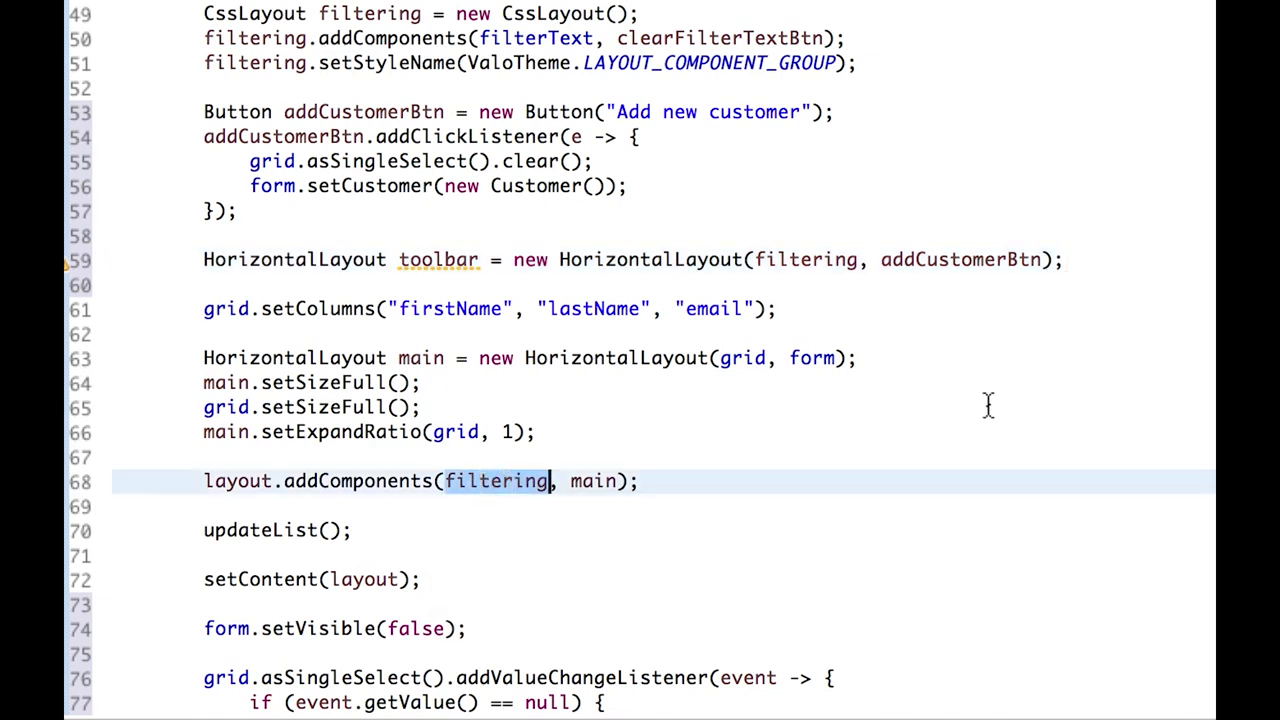
pyautogui.write('toolbar')
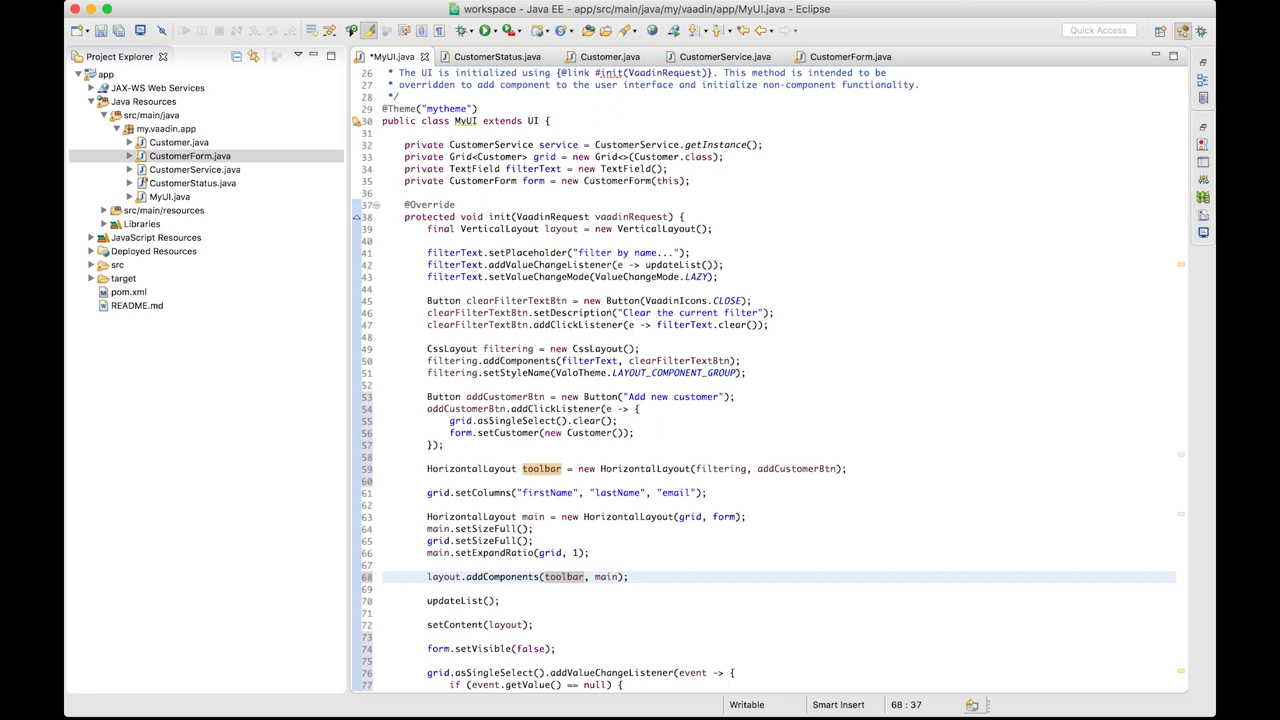
# Step: Launch the application with Run on Jetty
pyautogui.click(464, 30)
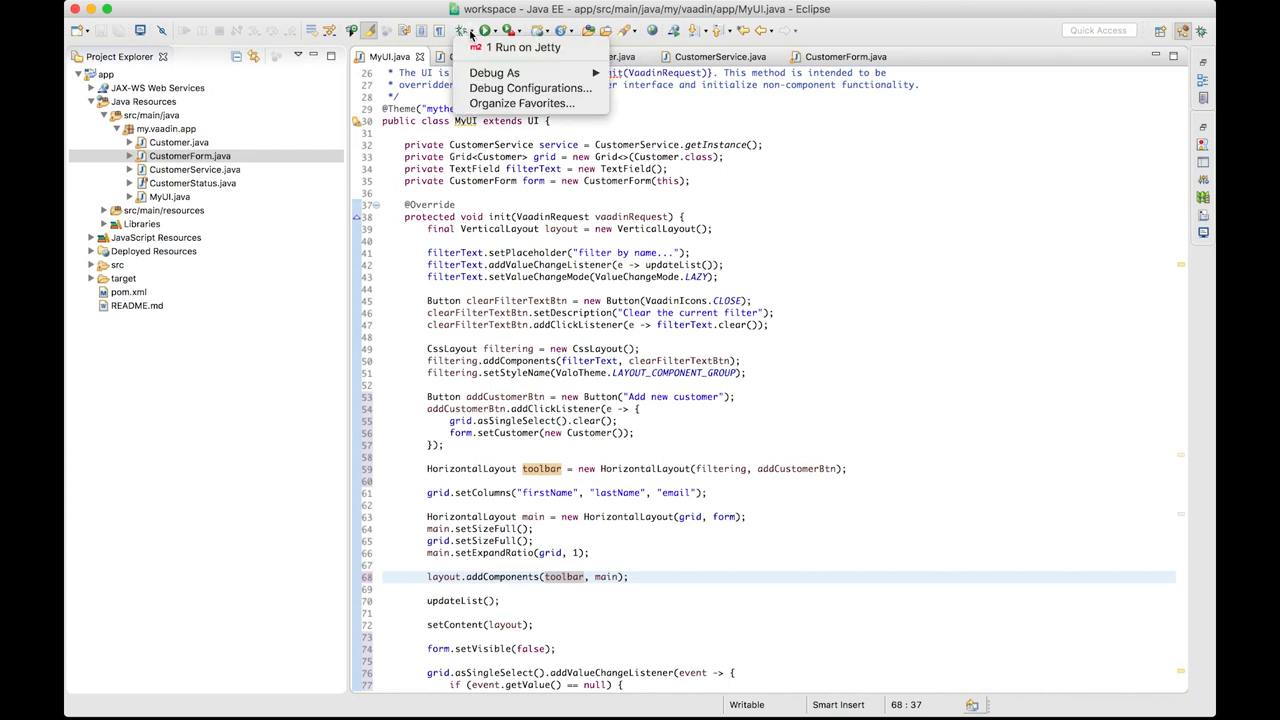
pyautogui.click(524, 48)
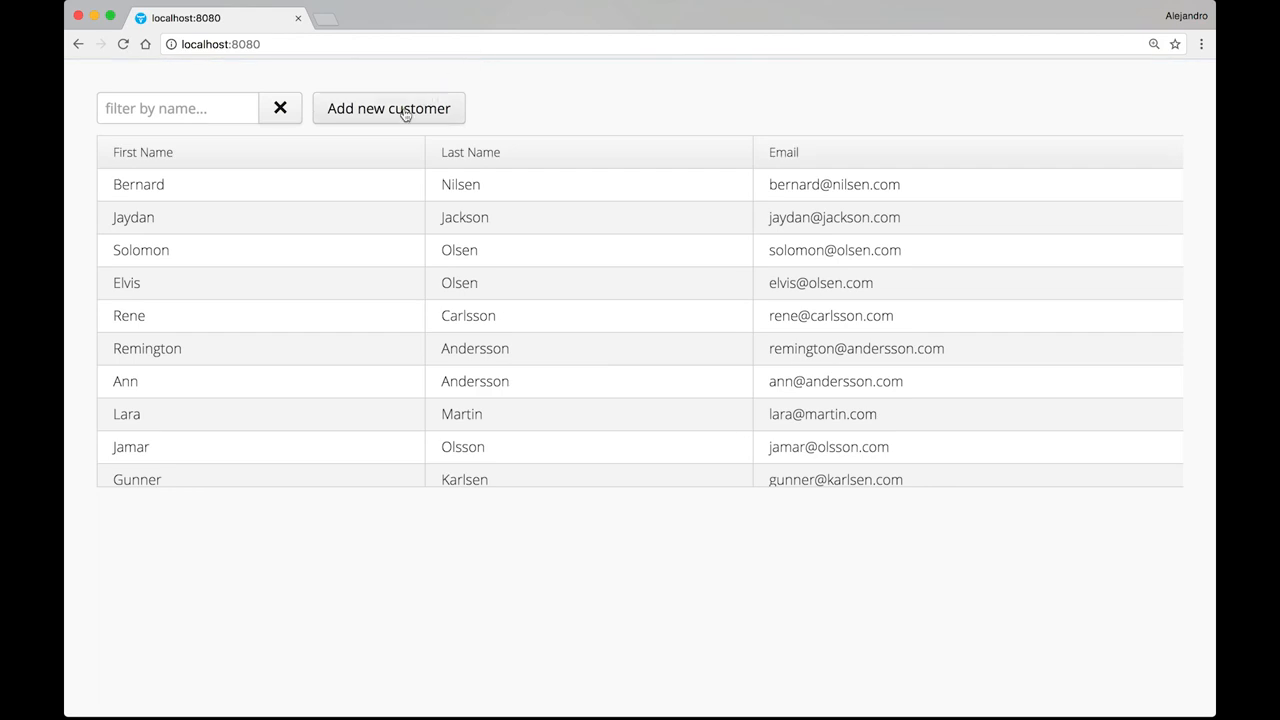
pyautogui.click(388, 108)
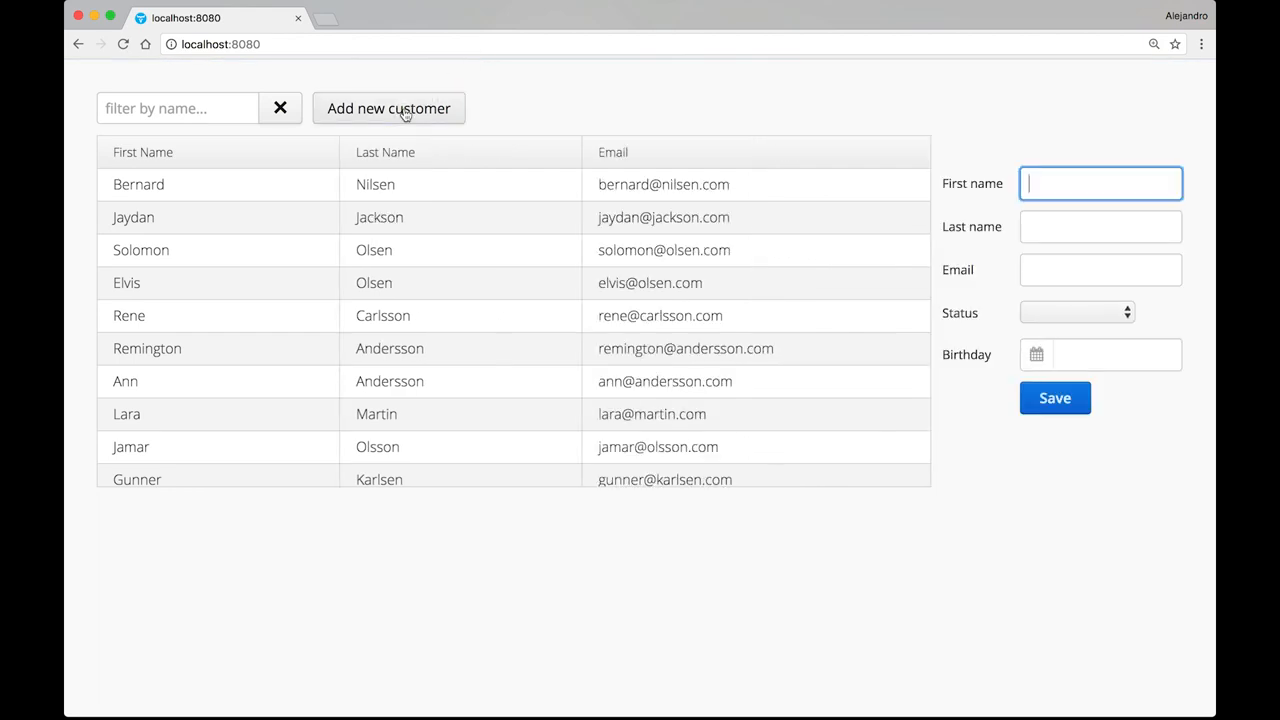
pyautogui.write('test')
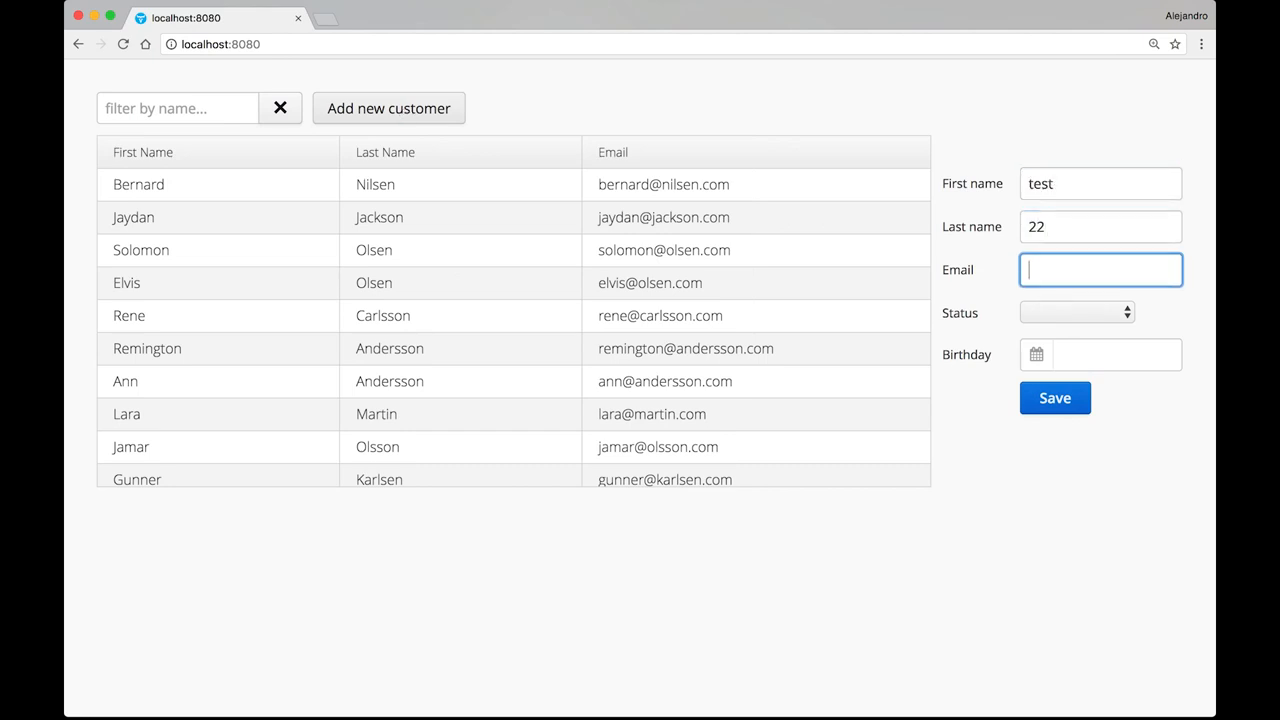
pyautogui.write('test@test')
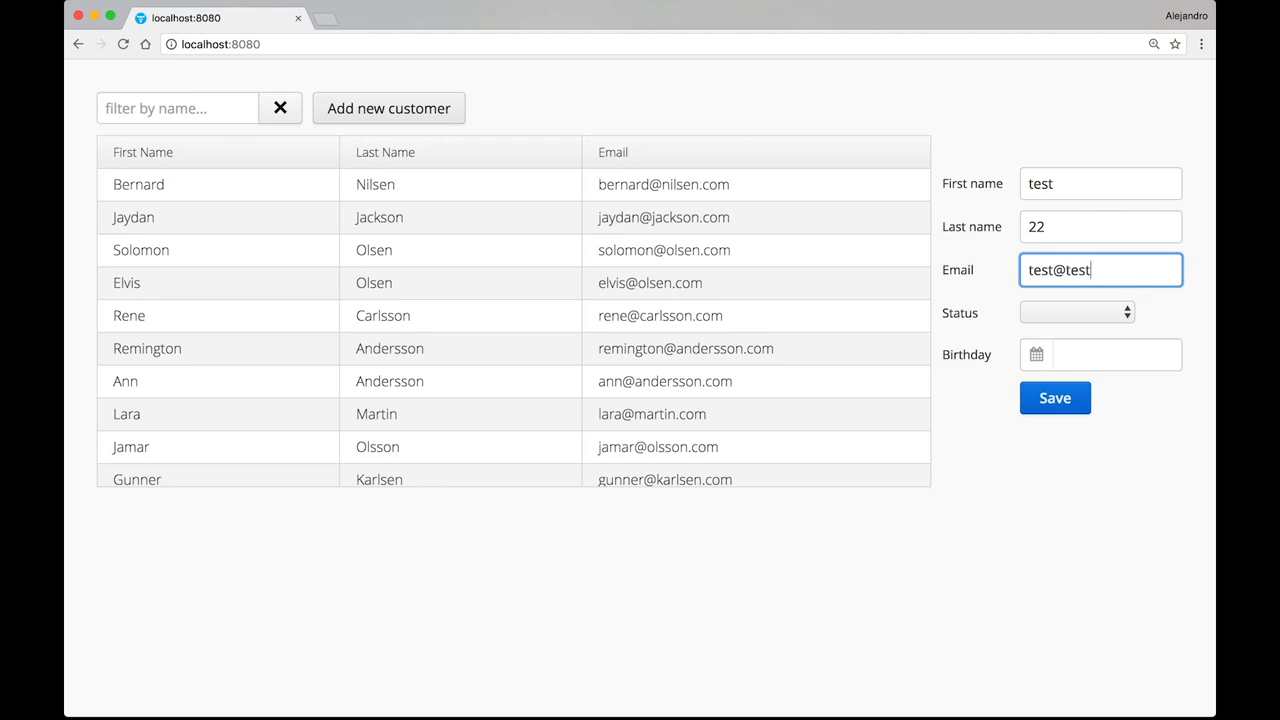
pyautogui.click(1076, 312)
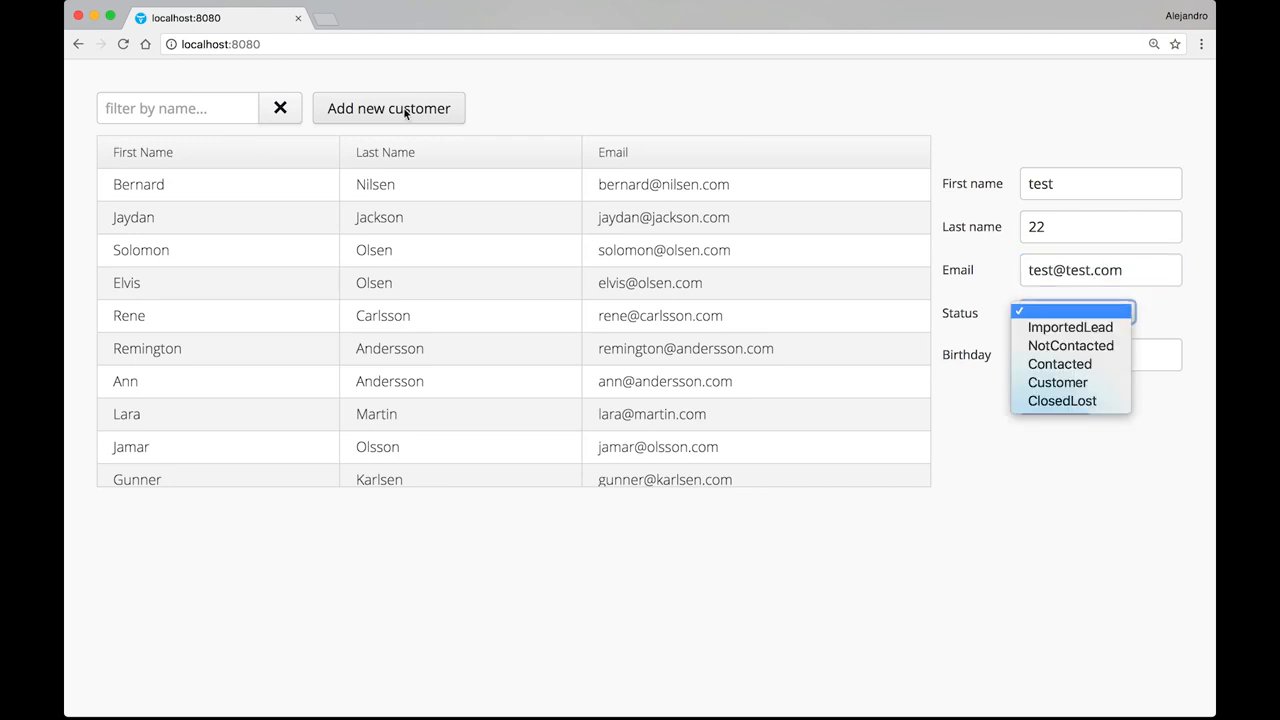
pyautogui.click(1060, 364)
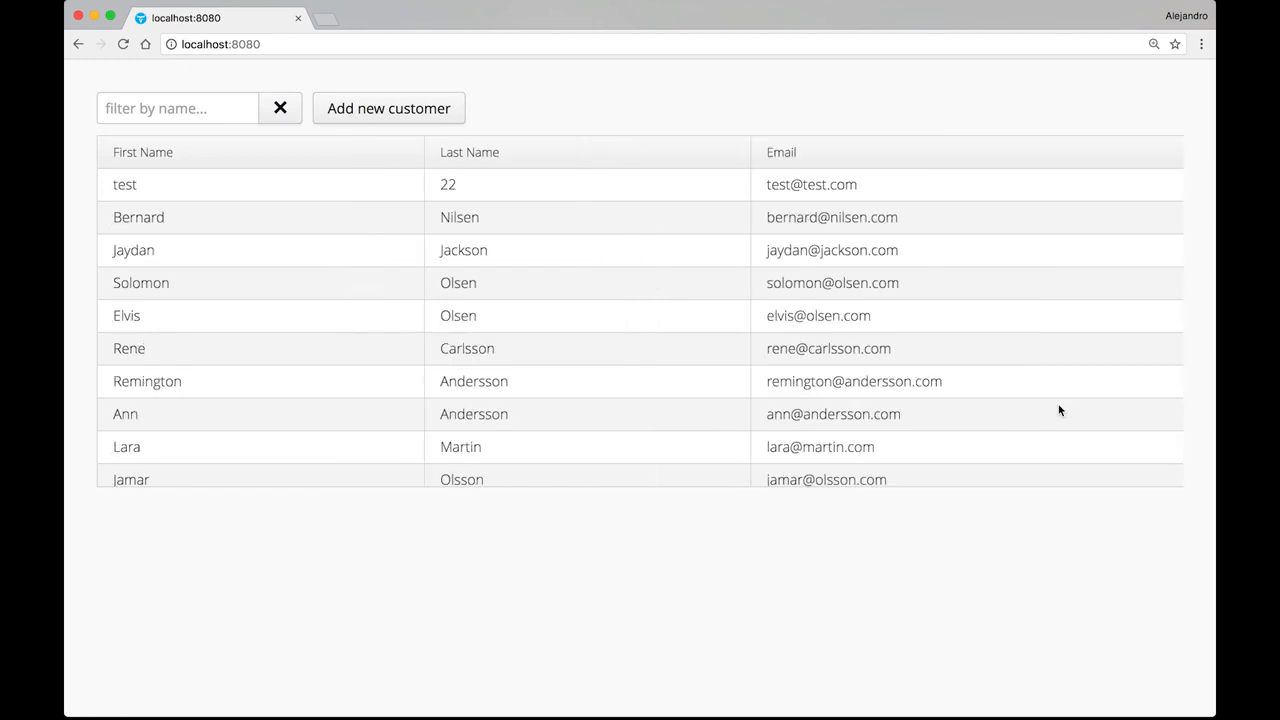
pyautogui.moveTo(674, 192)
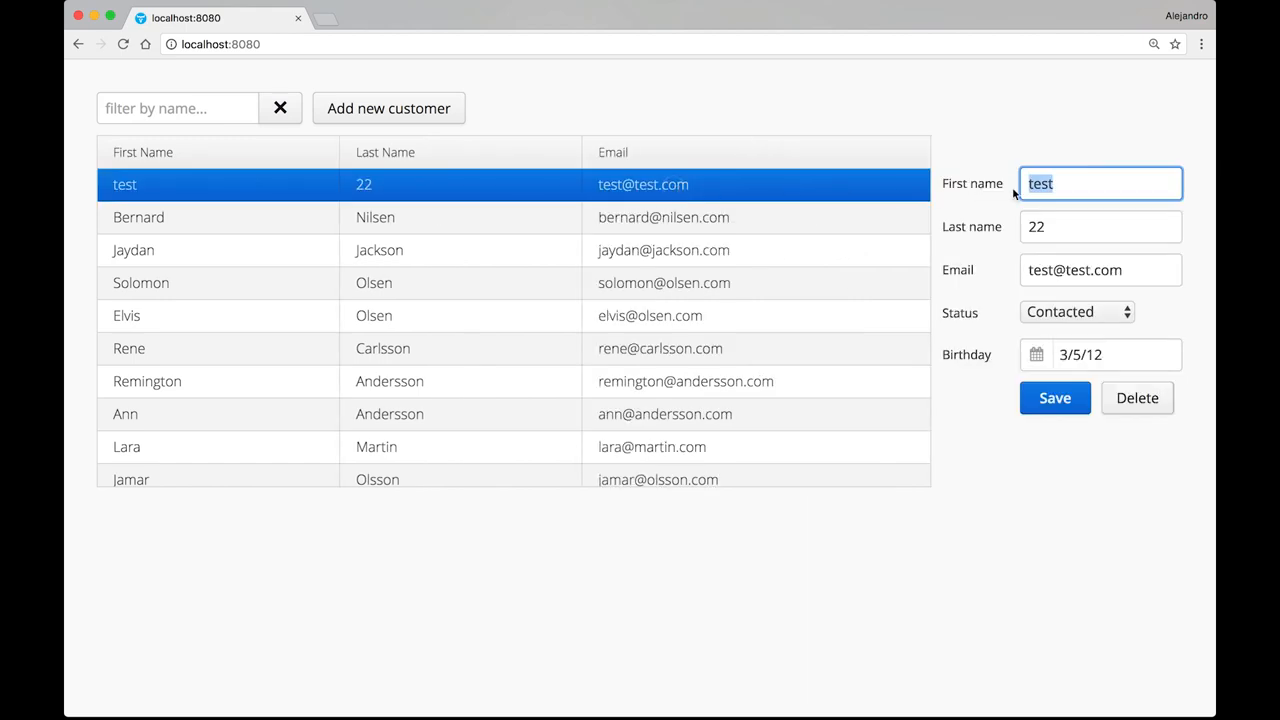
# Step: Rename the test customer's first name to test 2, save it, then delete the customer
pyautogui.write('2')
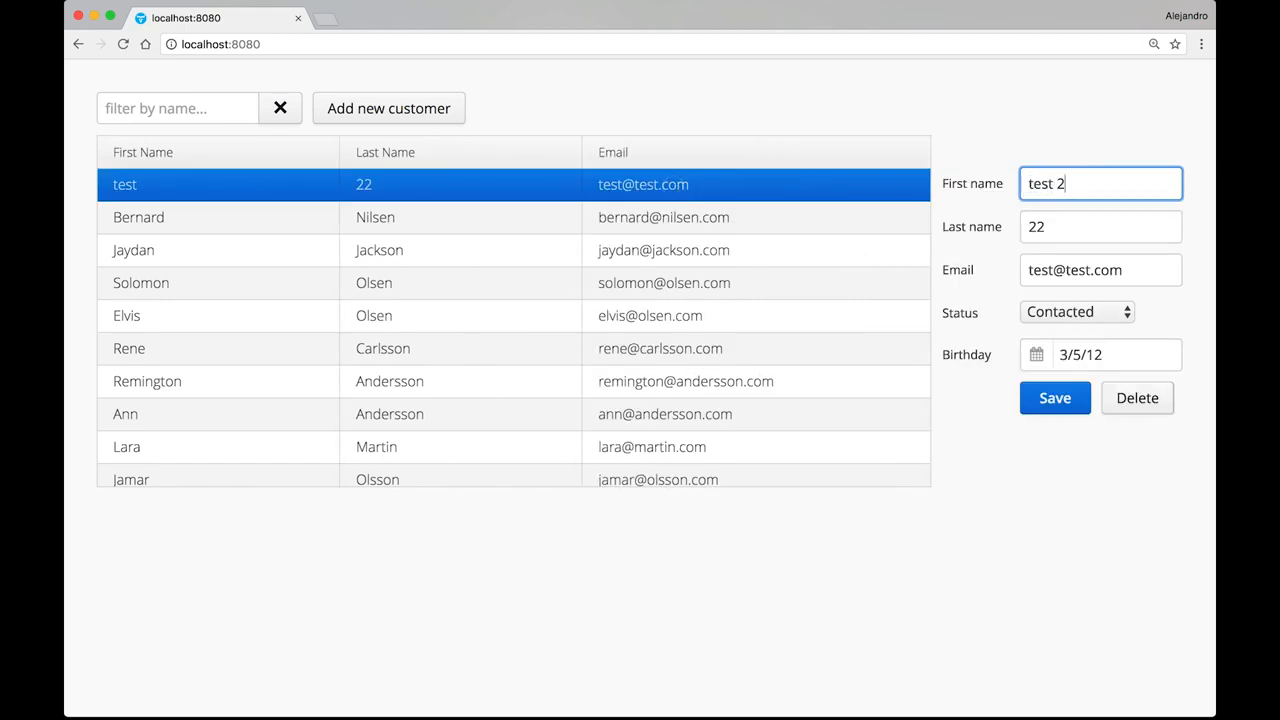
pyautogui.click(1054, 396)
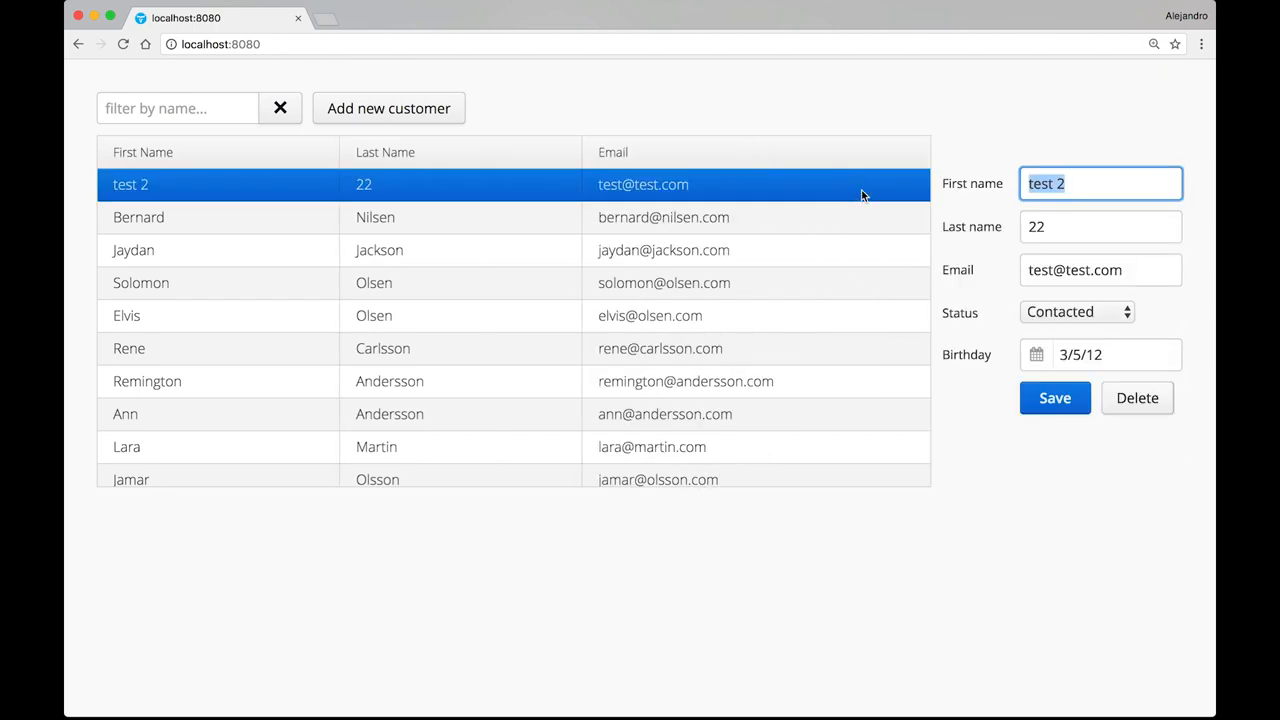
pyautogui.moveTo(1136, 398)
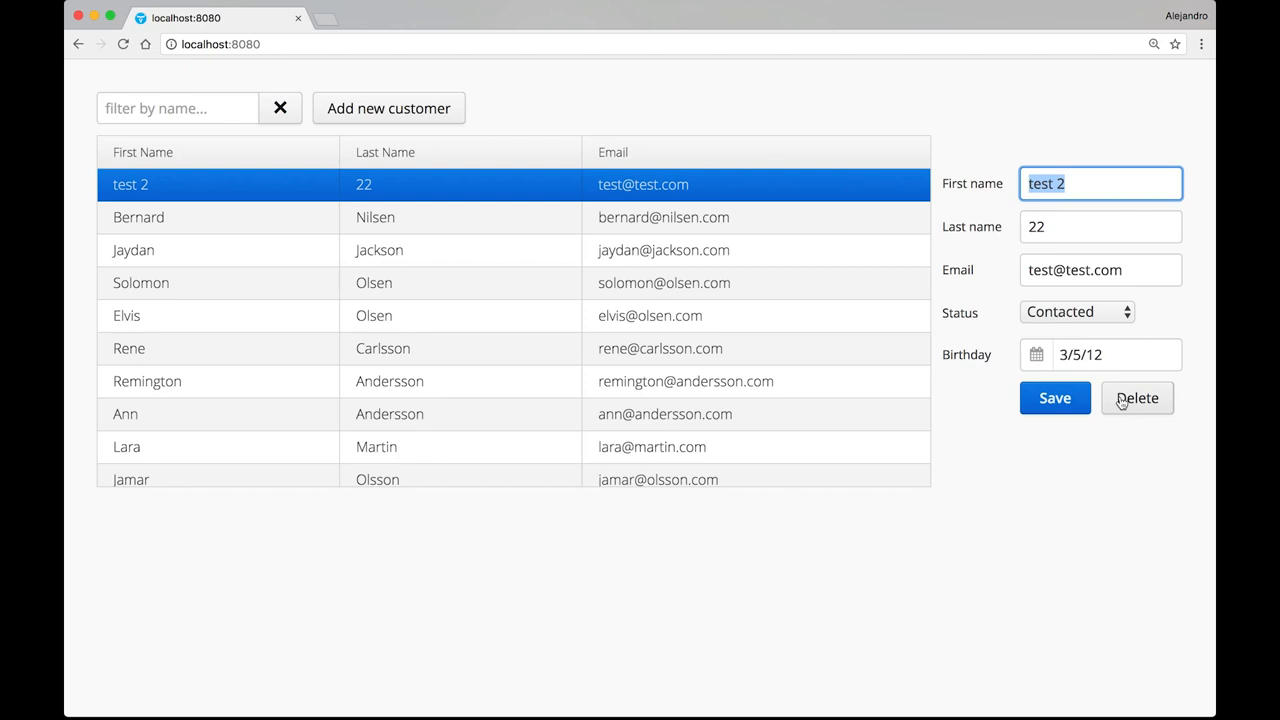
pyautogui.click(1136, 398)
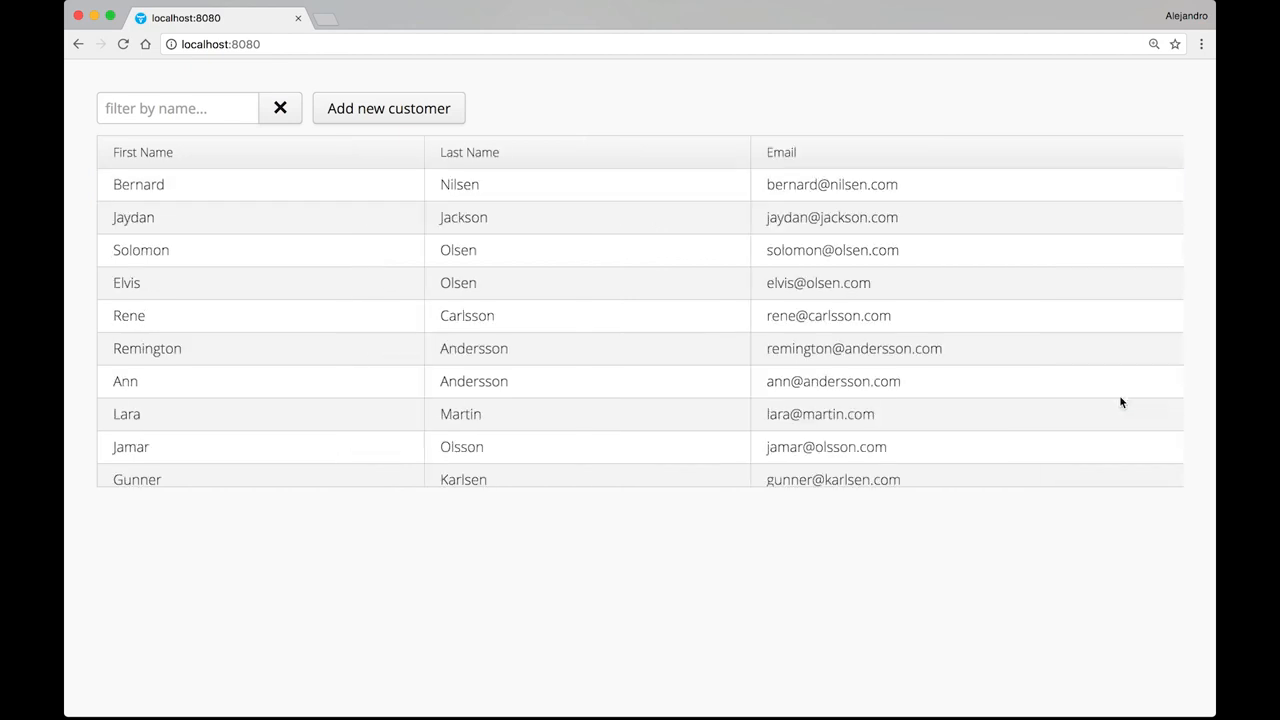